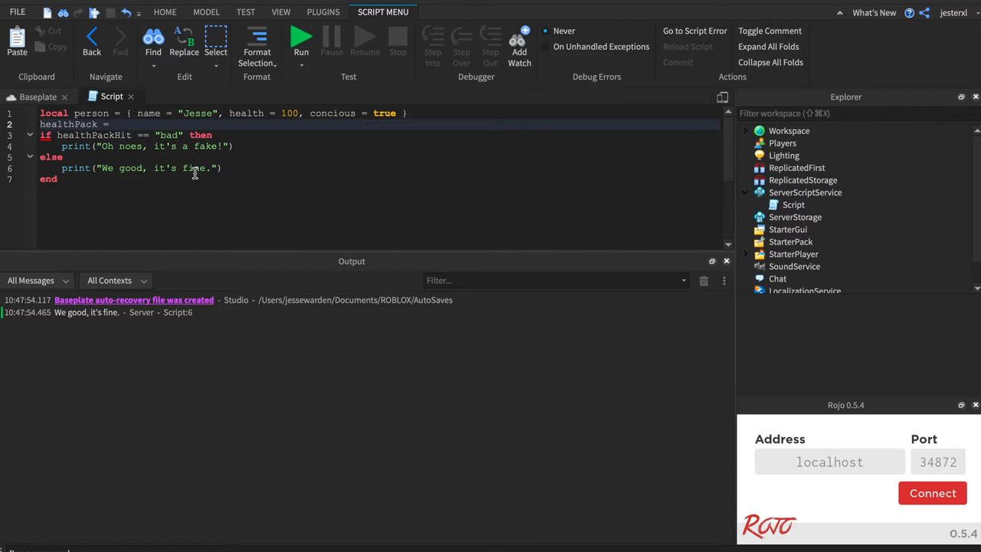
# Step: Assign healthPack = "level2" and have the "level1" check do person.health = person.health + 10
pyautogui.write('"level2"')
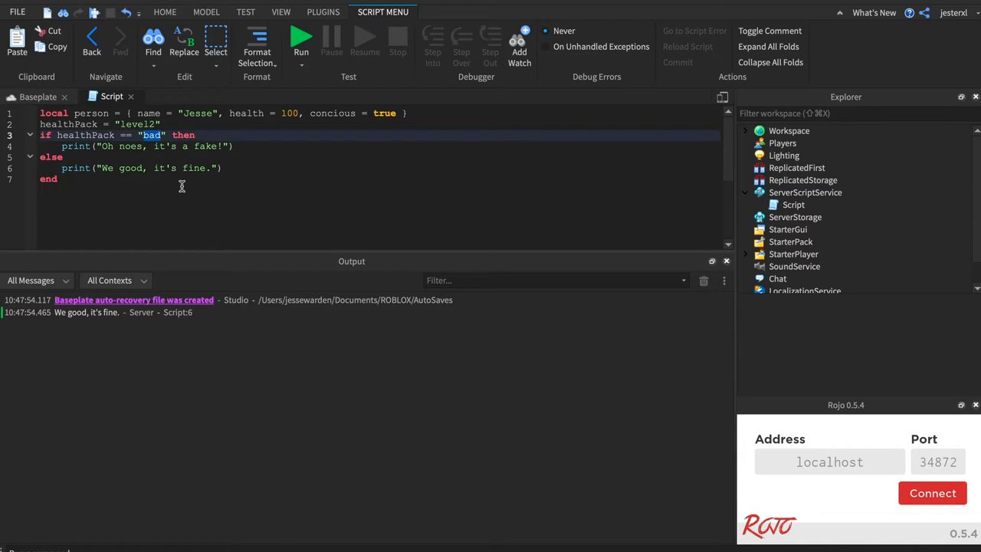
pyautogui.write('level1')
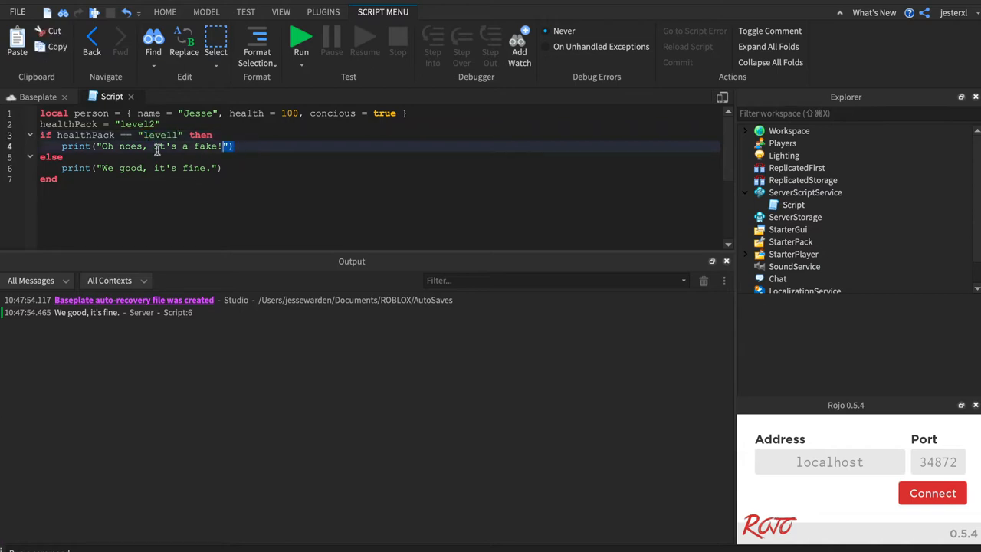
pyautogui.write('person.health =')
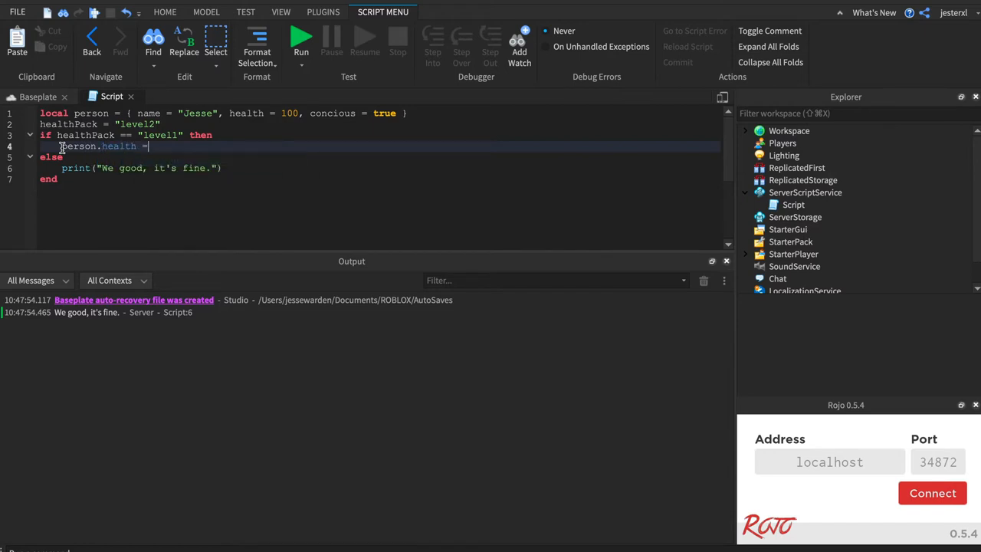
pyautogui.write('person.health')
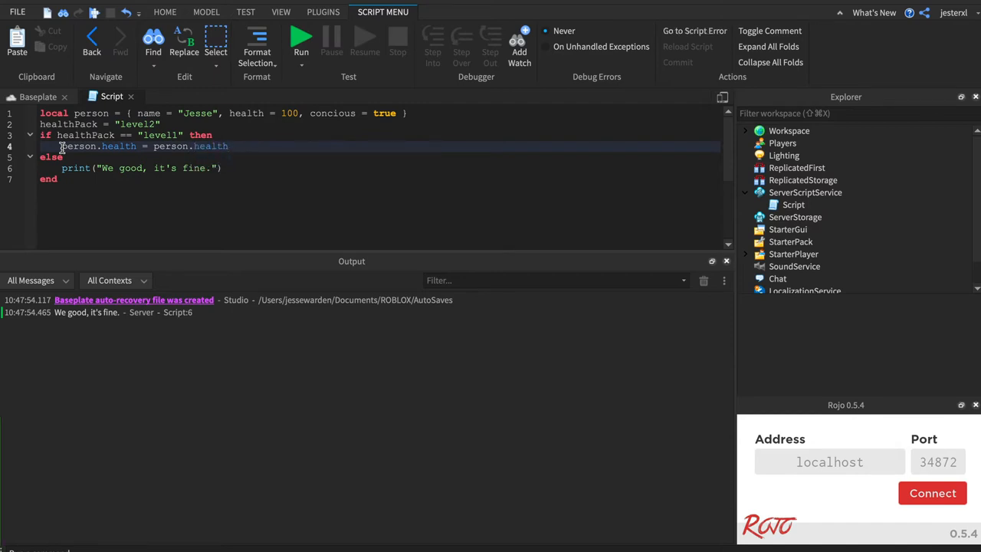
pyautogui.write('+ 10')
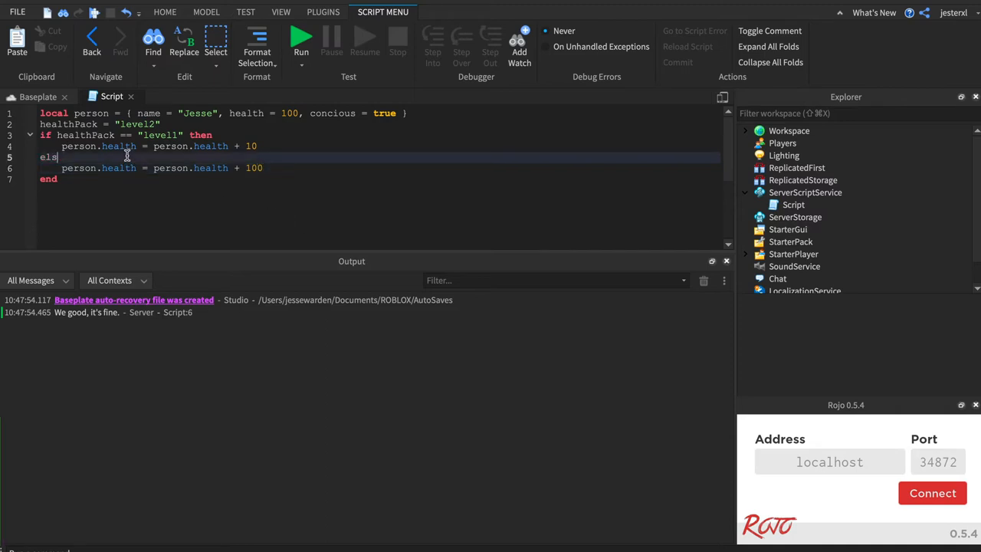
# Step: Write elseif branches: "level2" adds 100 and "level3" adds 1000 to person.health
pyautogui.write('eif')
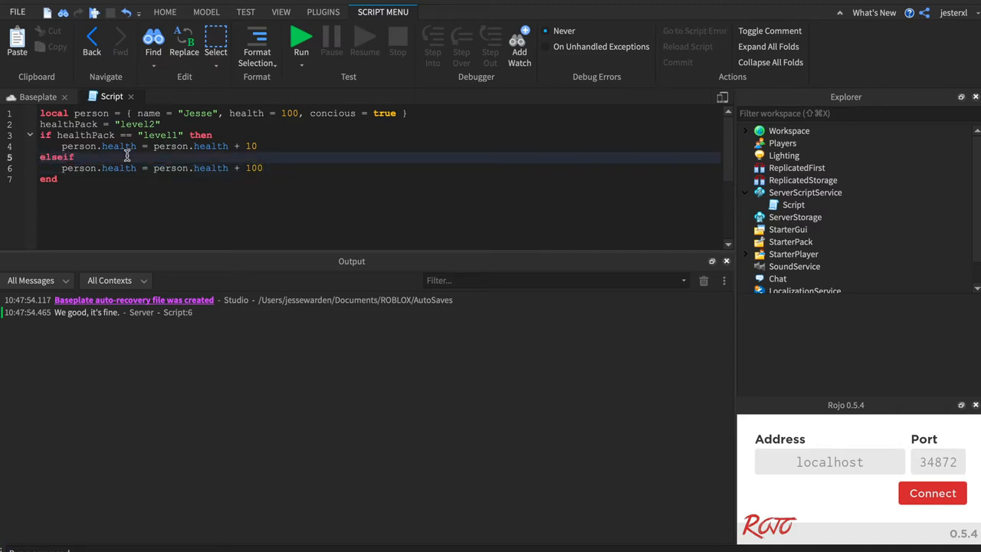
pyautogui.write('healthPack == "level2')
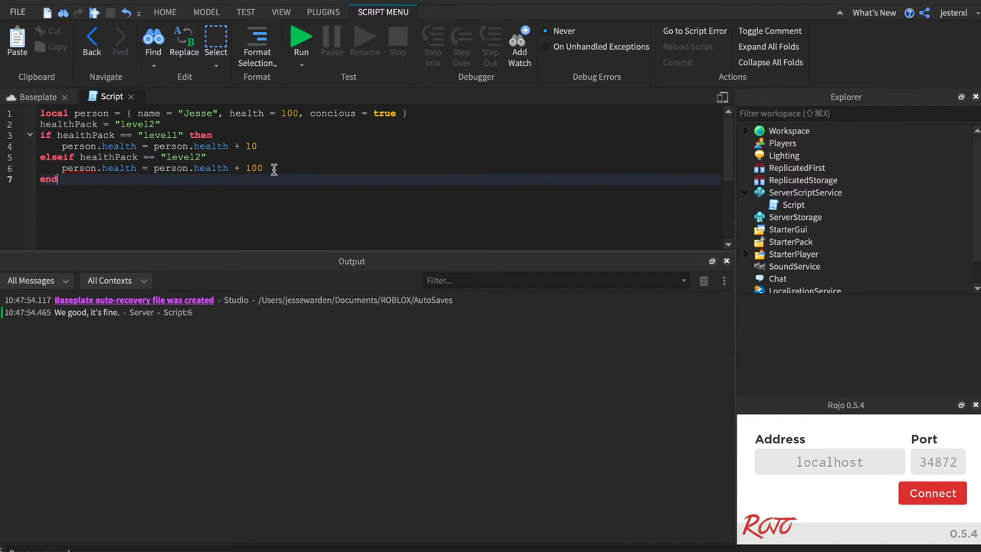
pyautogui.write('elseif healthPack')
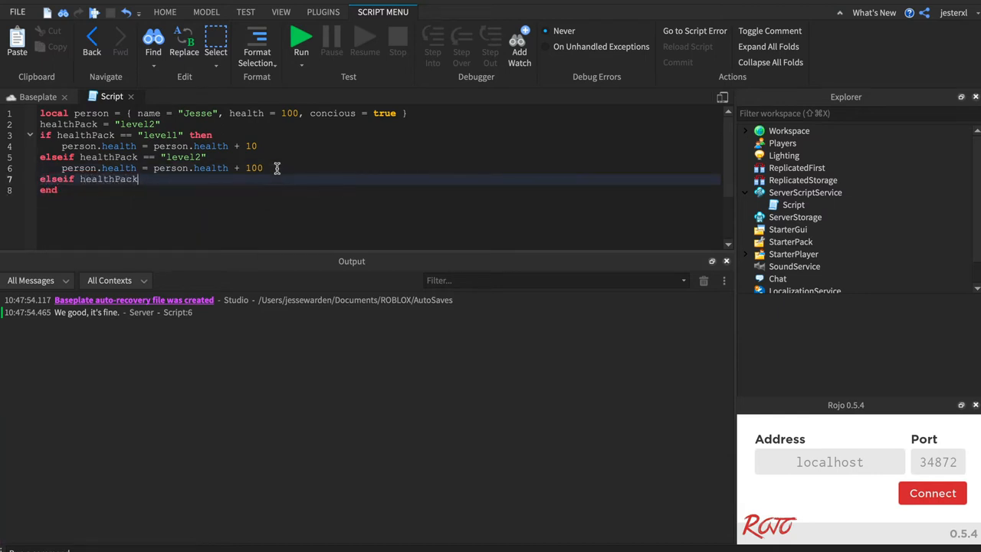
pyautogui.write('== "level3"')
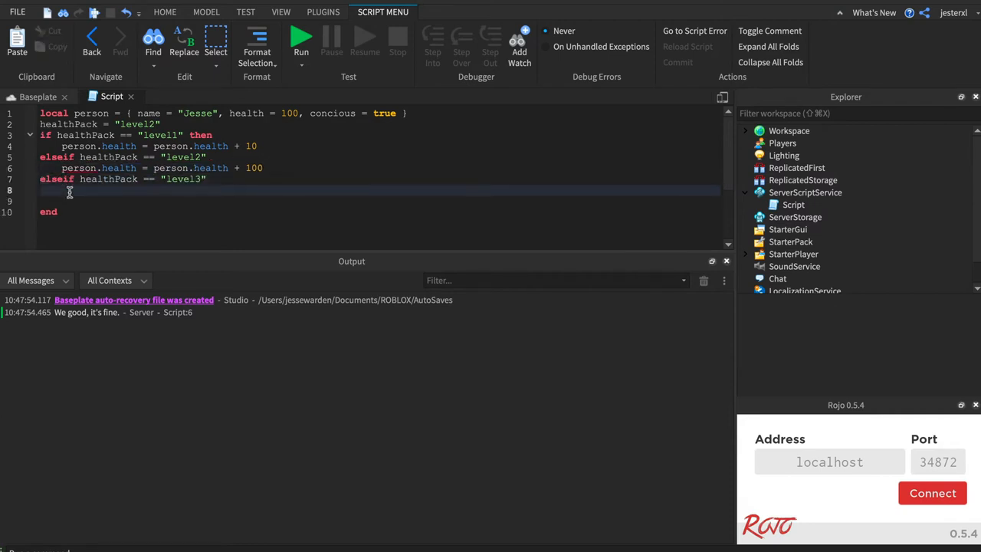
pyautogui.write('person.health = person.health + 100')
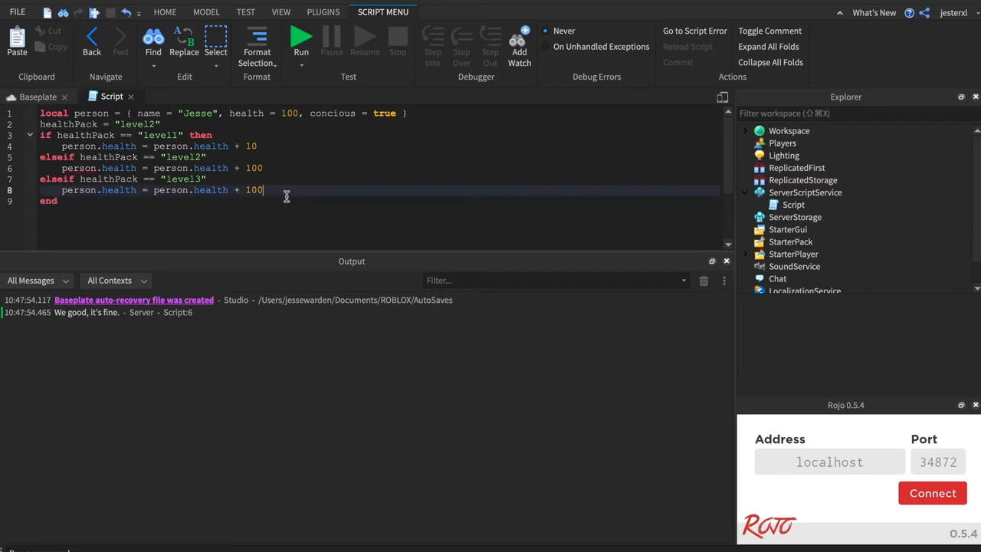
pyautogui.write('0')
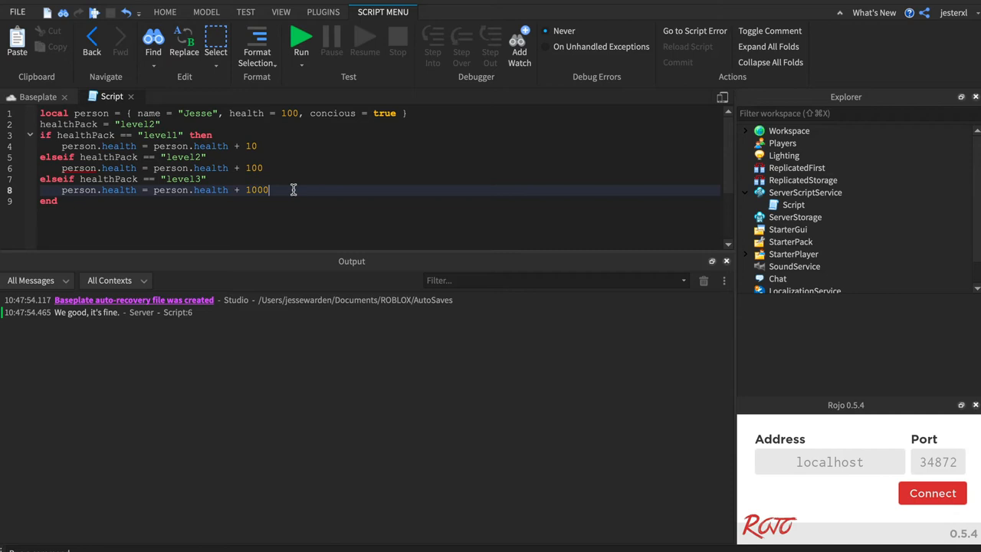
pyautogui.moveTo(176, 220)
pyautogui.write('print(person)')
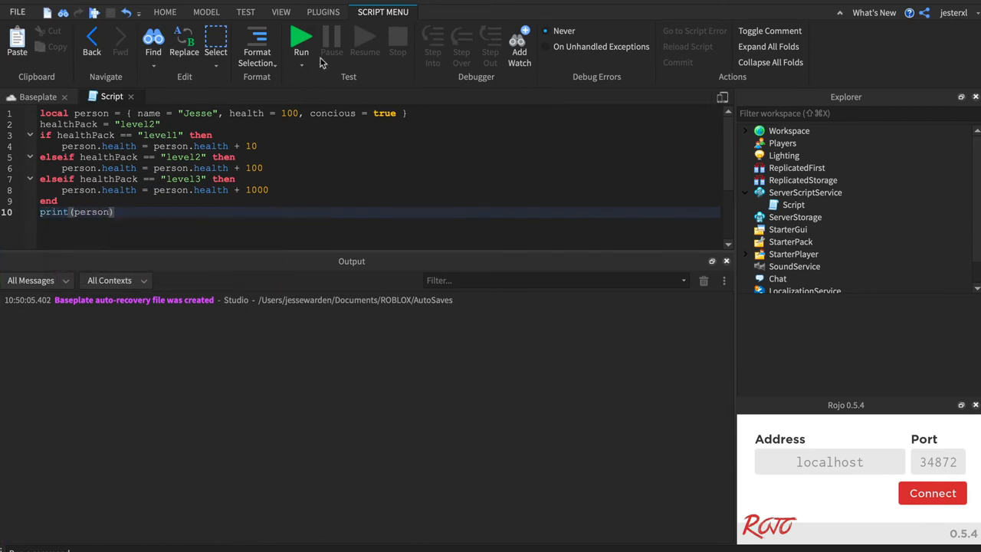
# Step: Run the script twice with different healthPack values and check the printed health in Output
pyautogui.click(300, 39)
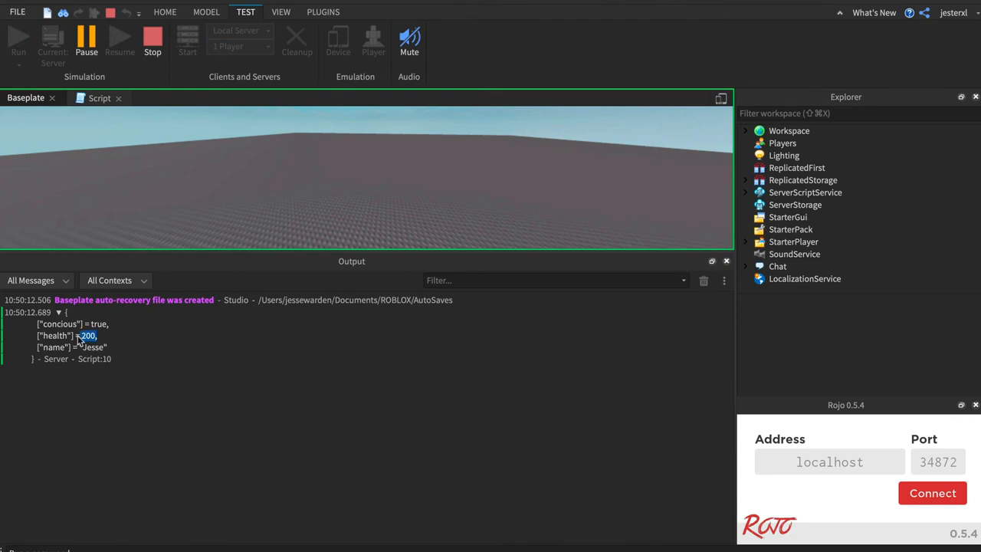
pyautogui.click(153, 43)
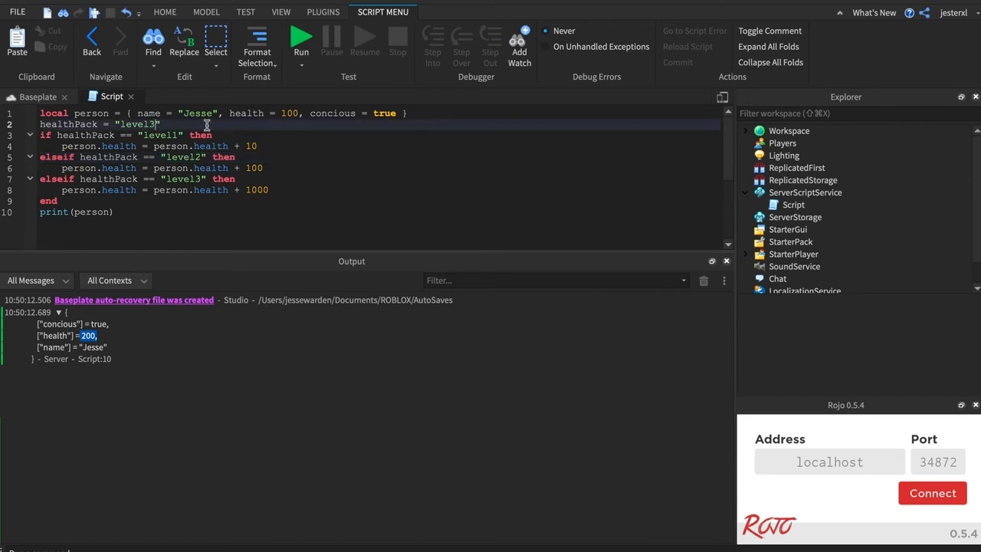
pyautogui.click(301, 38)
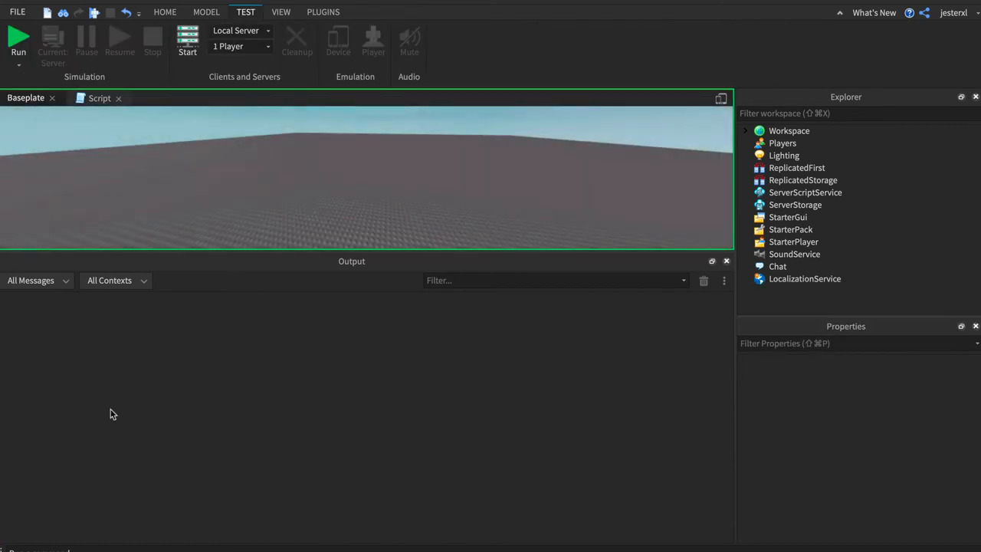
pyautogui.click(19, 43)
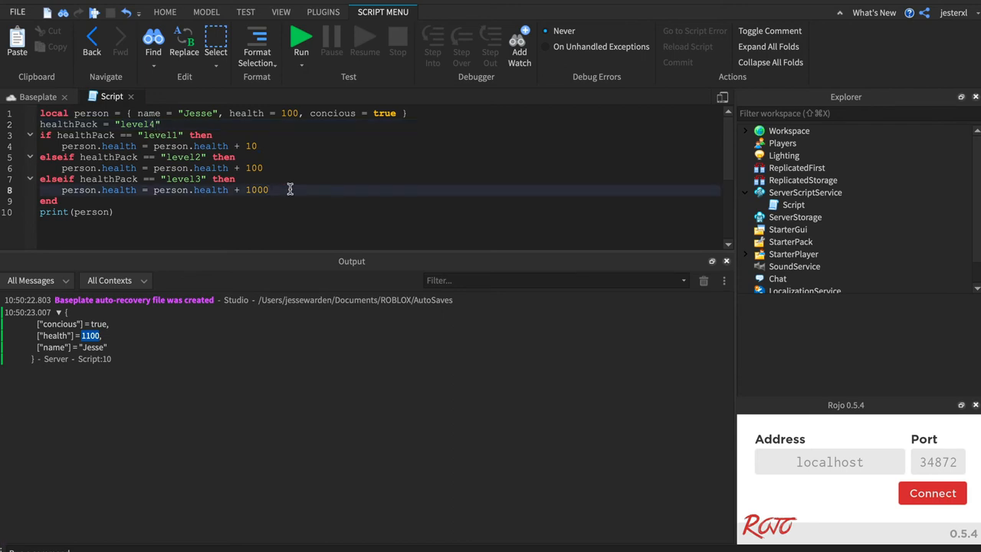
# Step: Add an else printing "Uh... I don't know what " .. healthPack .. " value is." and run it for level4
pyautogui.press('Return')
pyautogui.write('else')
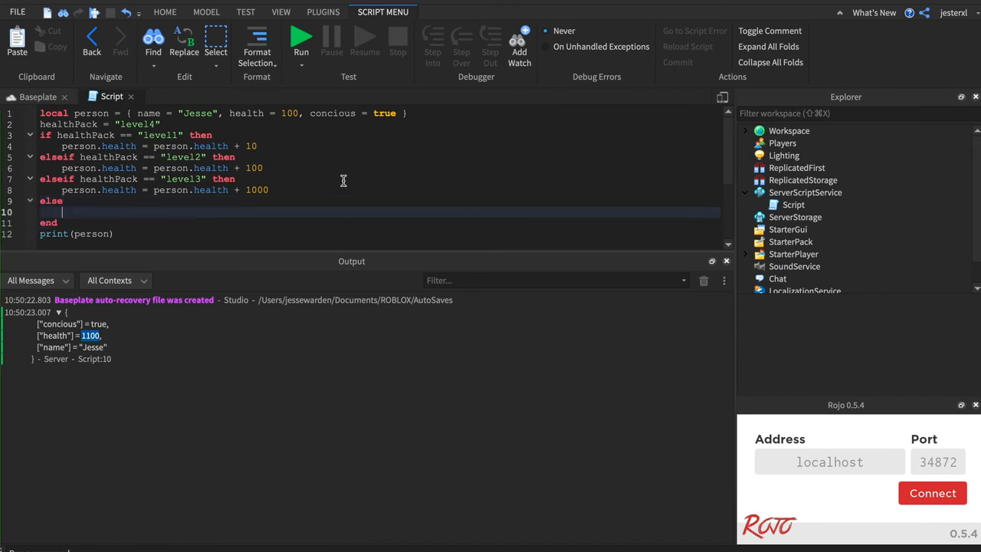
pyautogui.write('print("Uh")')
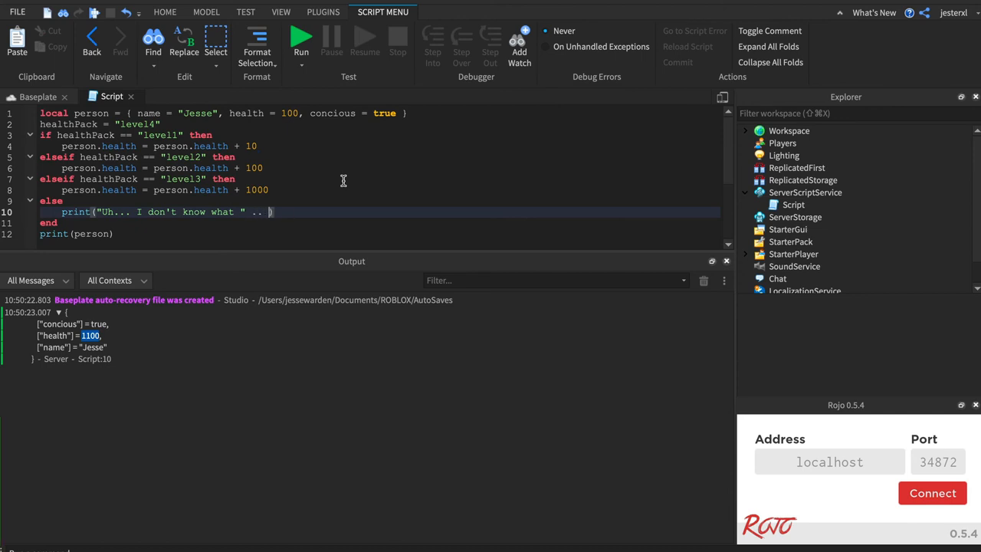
pyautogui.write('healthPack')
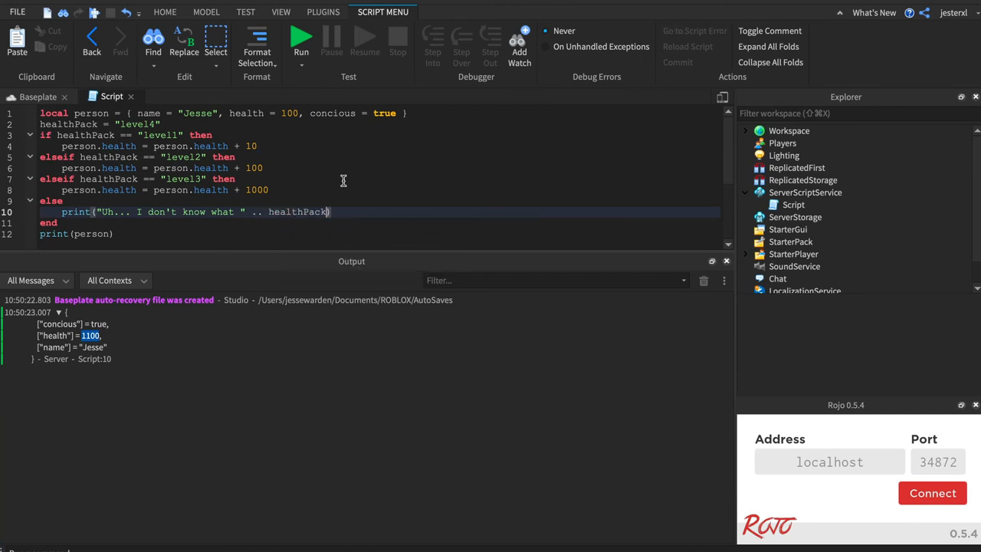
pyautogui.write('.. " value is."')
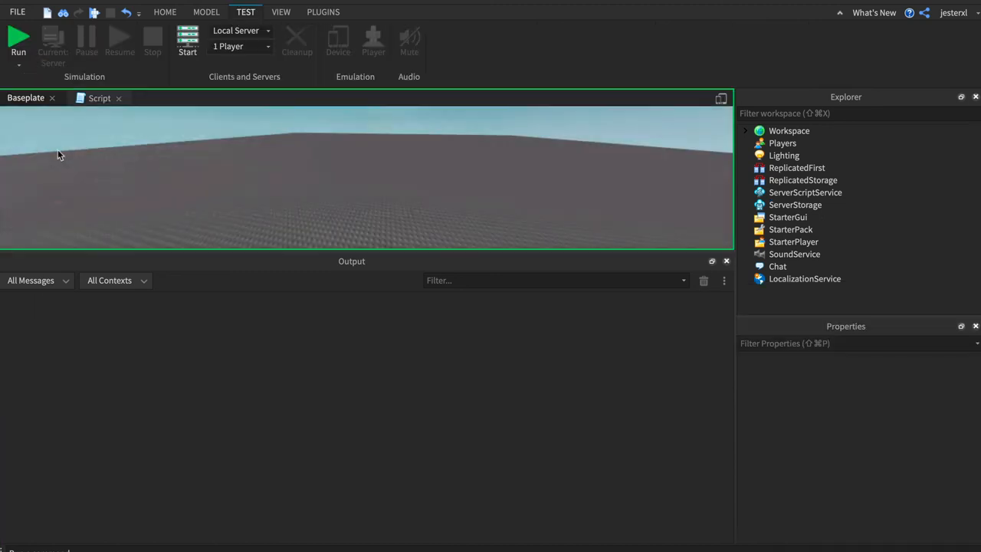
pyautogui.click(19, 42)
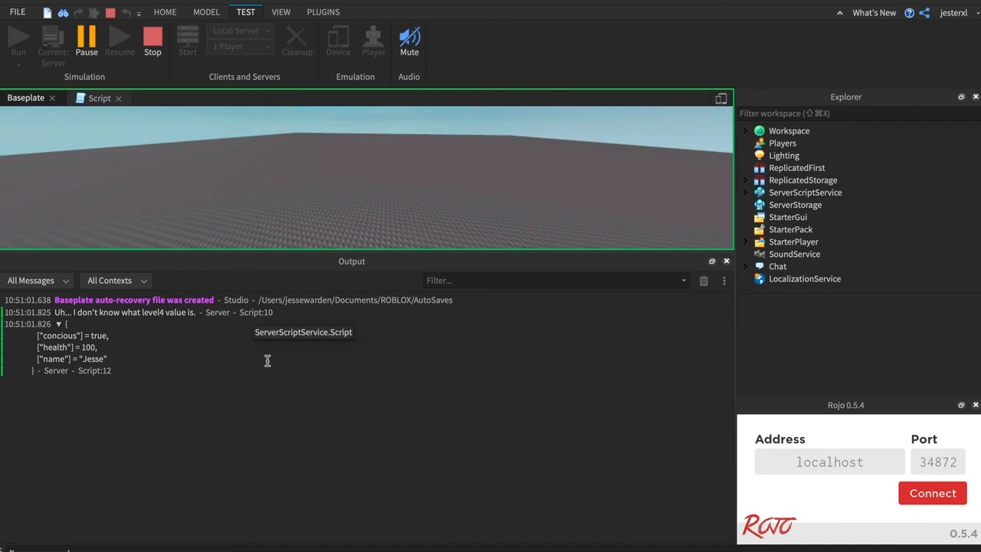
pyautogui.moveTo(167, 313)
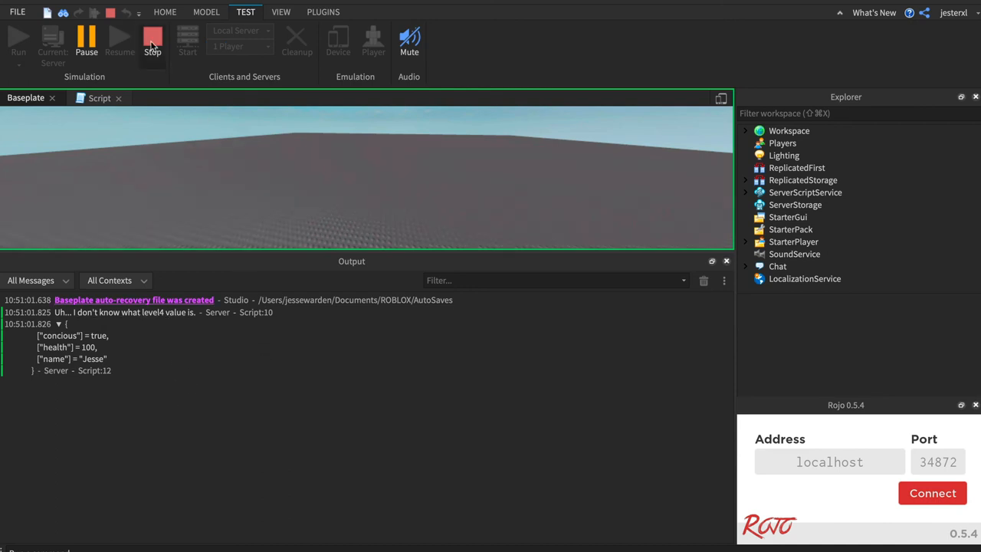
pyautogui.click(152, 40)
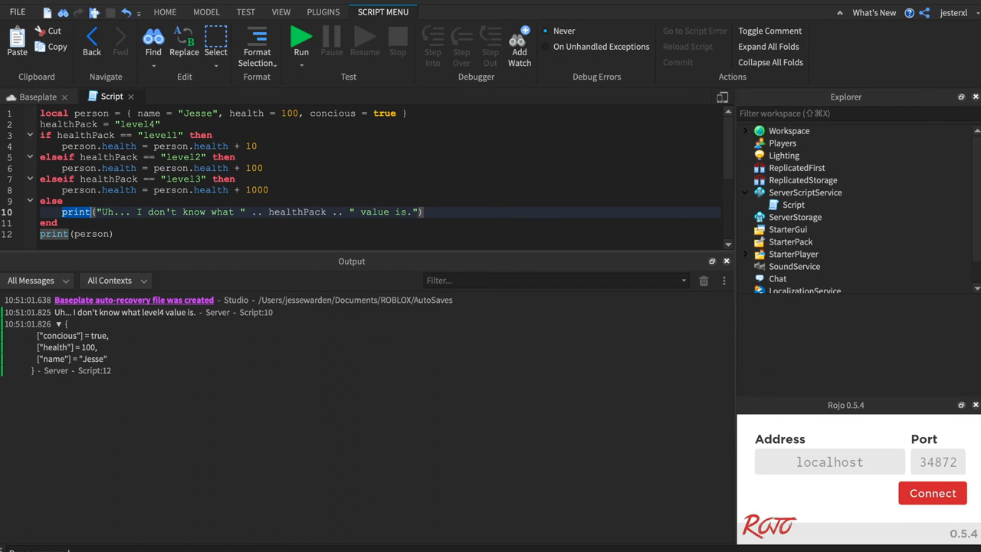
# Step: Swap the else print for error(), run to see the error and stack trace, and select level4 to edit
pyautogui.write('error')
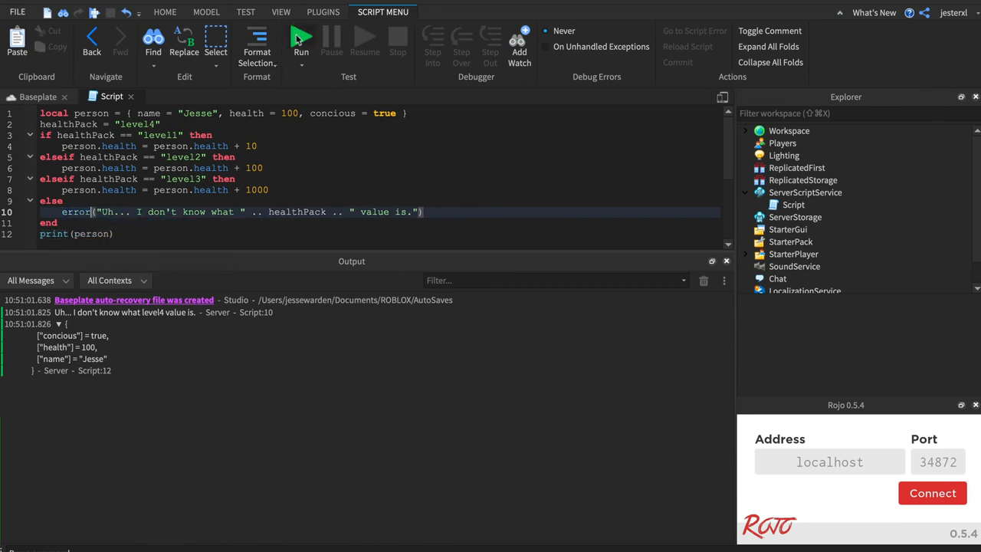
pyautogui.click(301, 40)
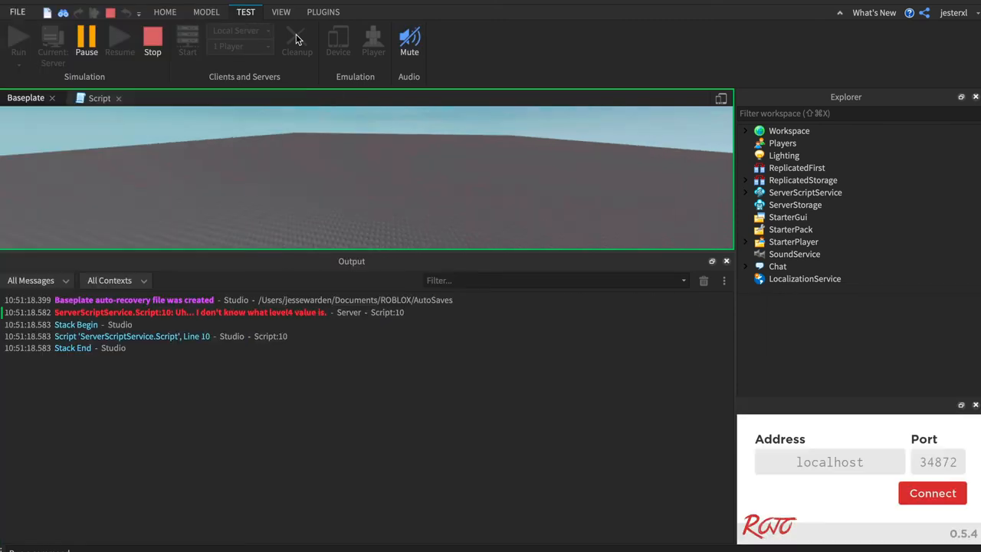
pyautogui.moveTo(268, 313)
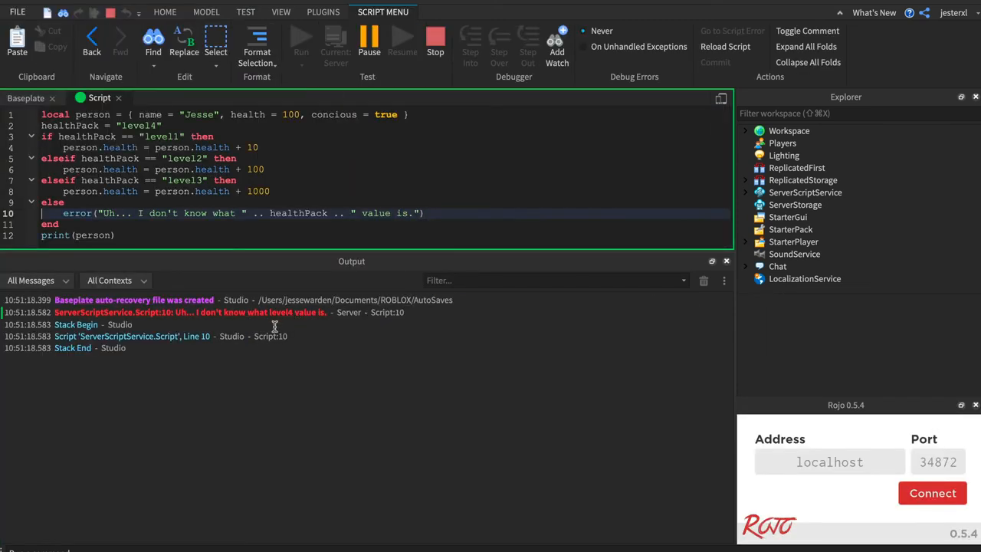
pyautogui.doubleClick(135, 126)
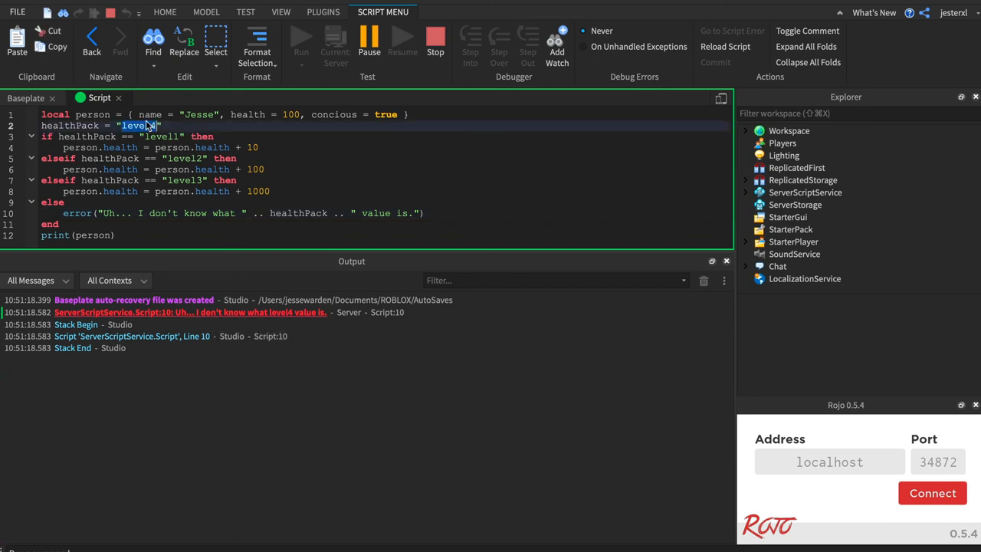